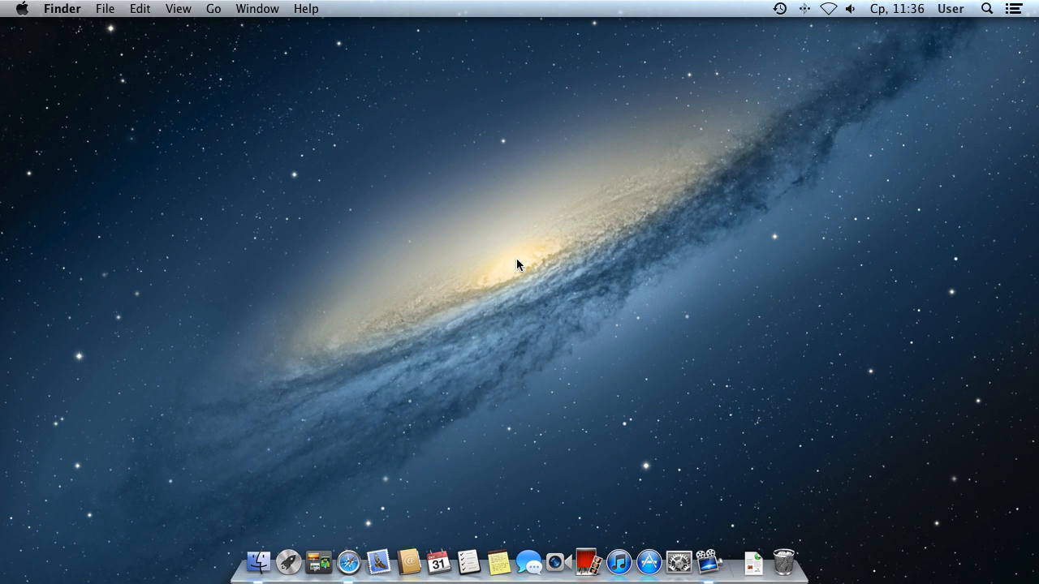
mouse_move(423, 420)
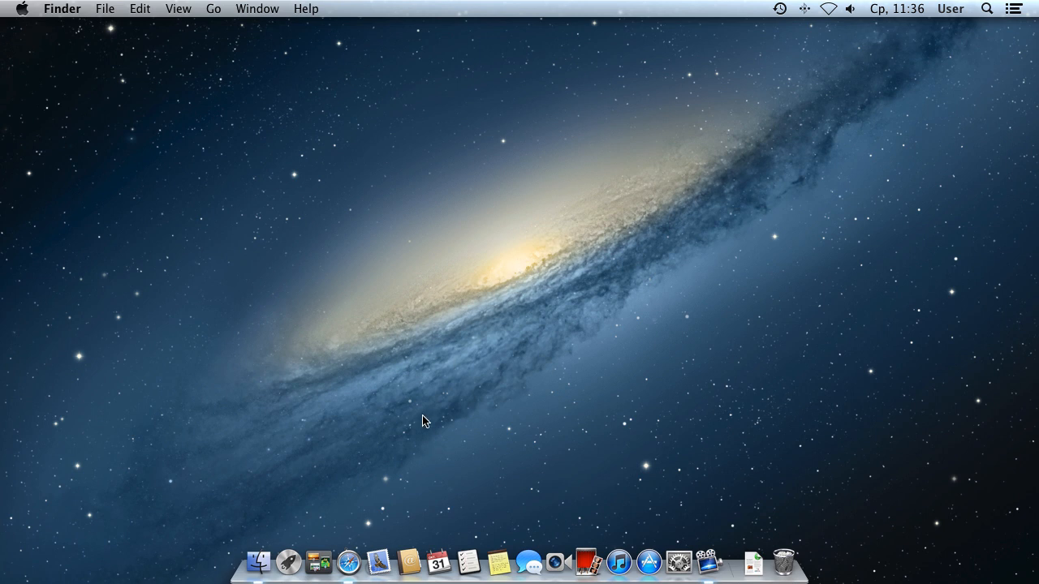
- Launch Safari from the Dock to load the Apple ID site on appleid.apple.com
left_click(348, 562)
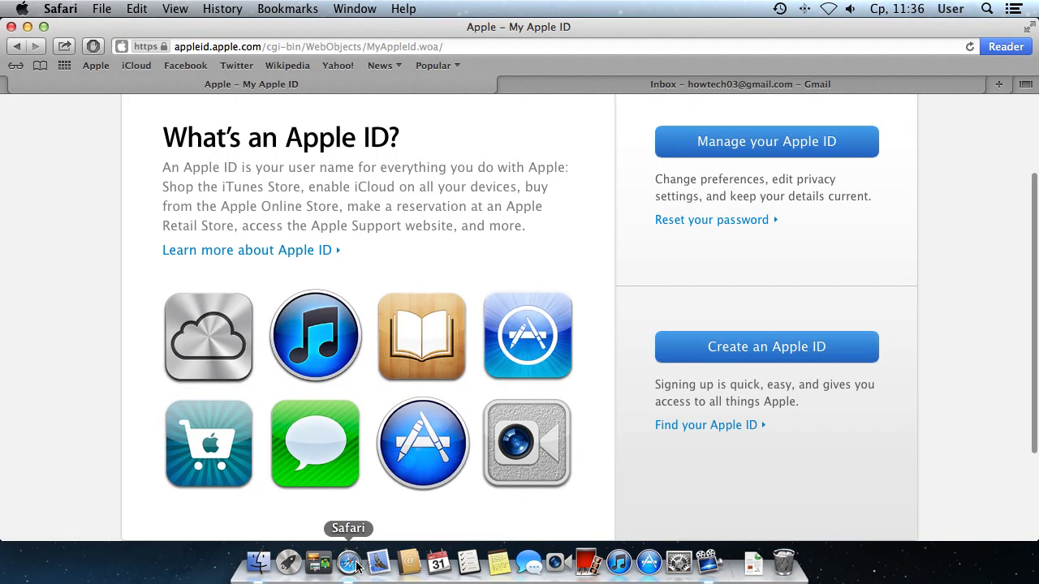
mouse_move(534, 459)
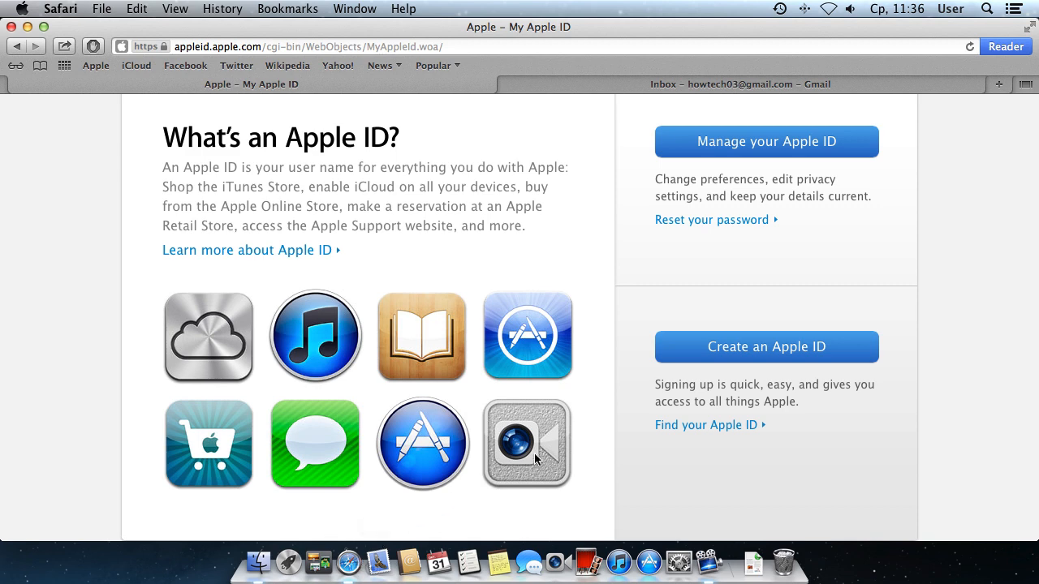
mouse_move(668, 363)
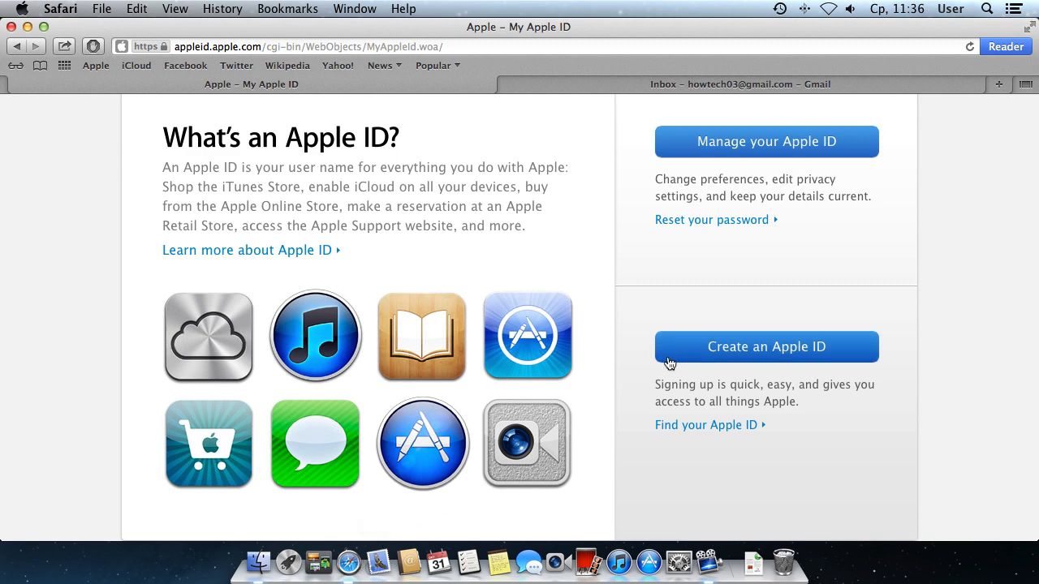
left_click(765, 346)
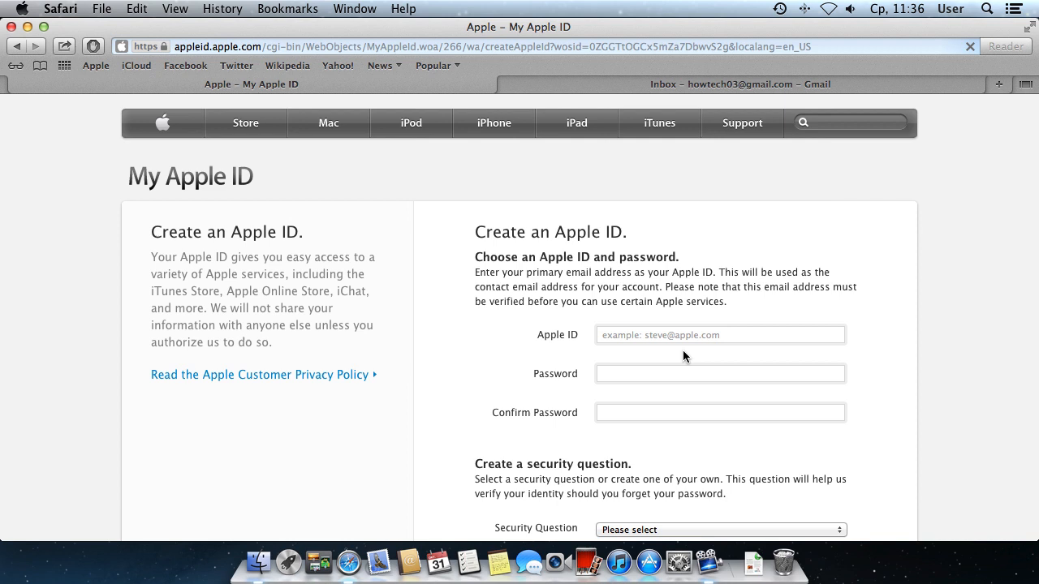
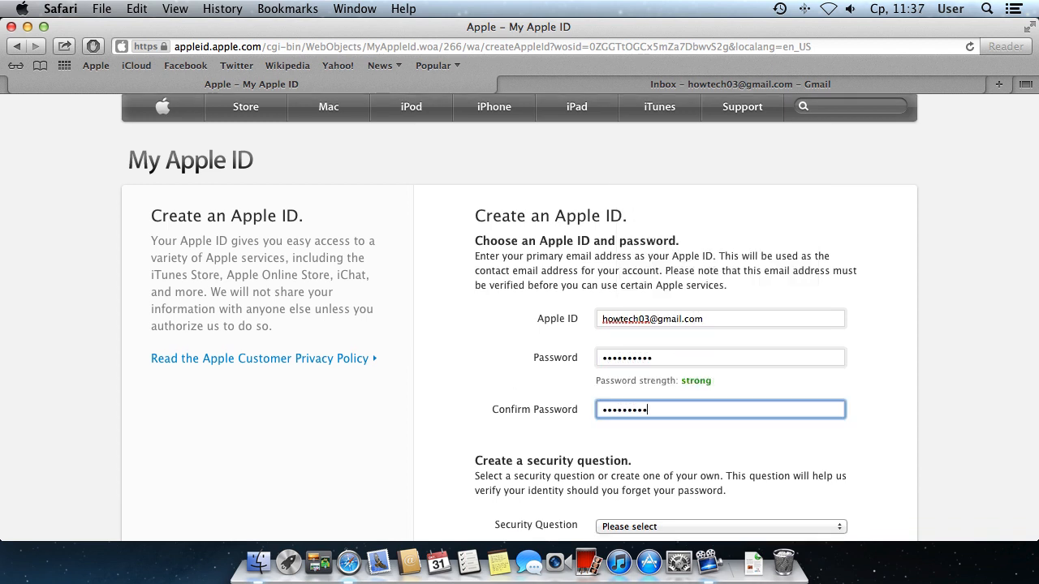
scroll("down", 3)
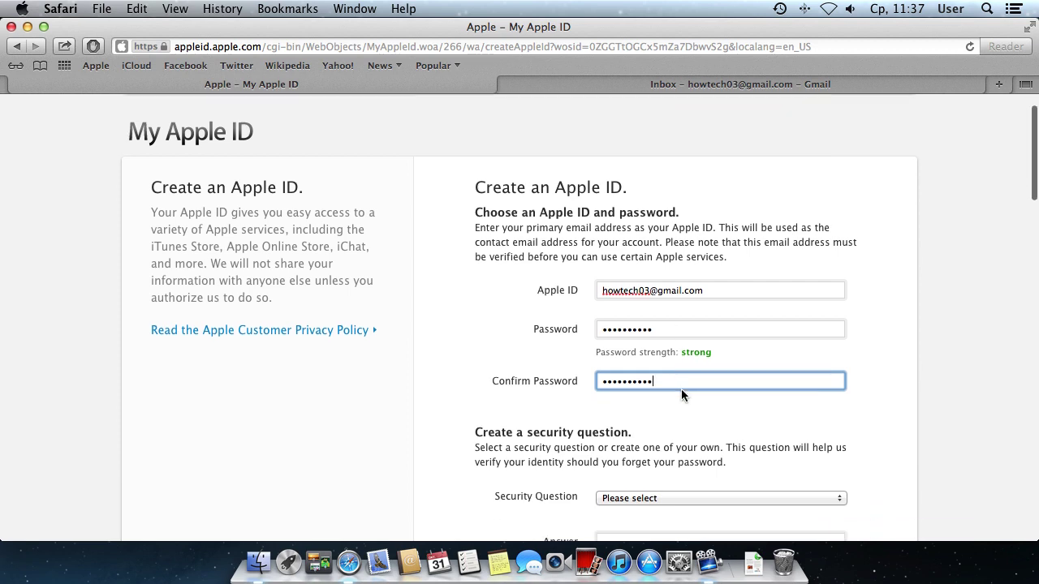
scroll("down", 3)
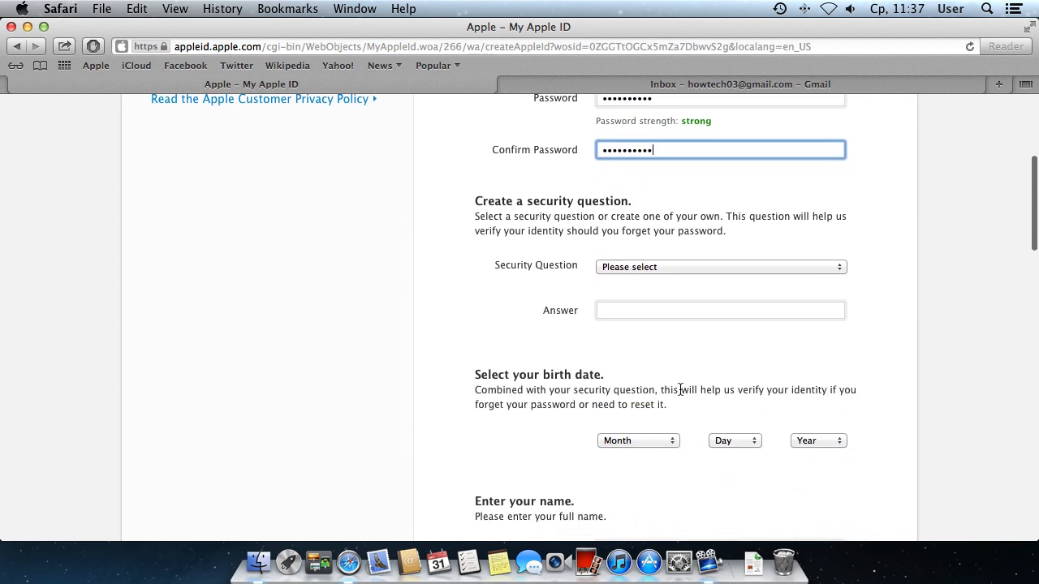
- Pick 'Name of your favorite pet?' as the security question and set the birth month and day
left_click(719, 266)
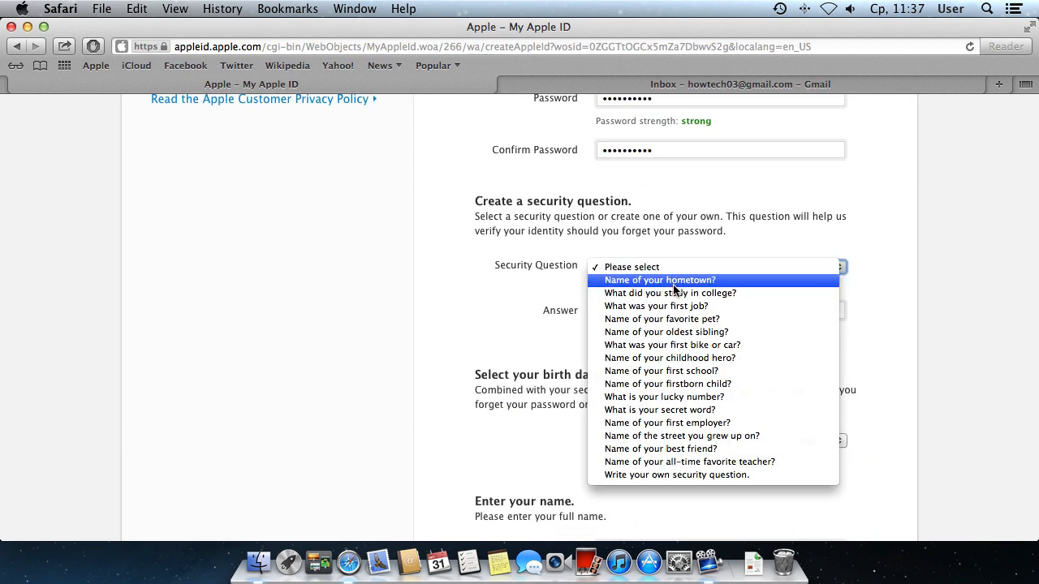
left_click(662, 318)
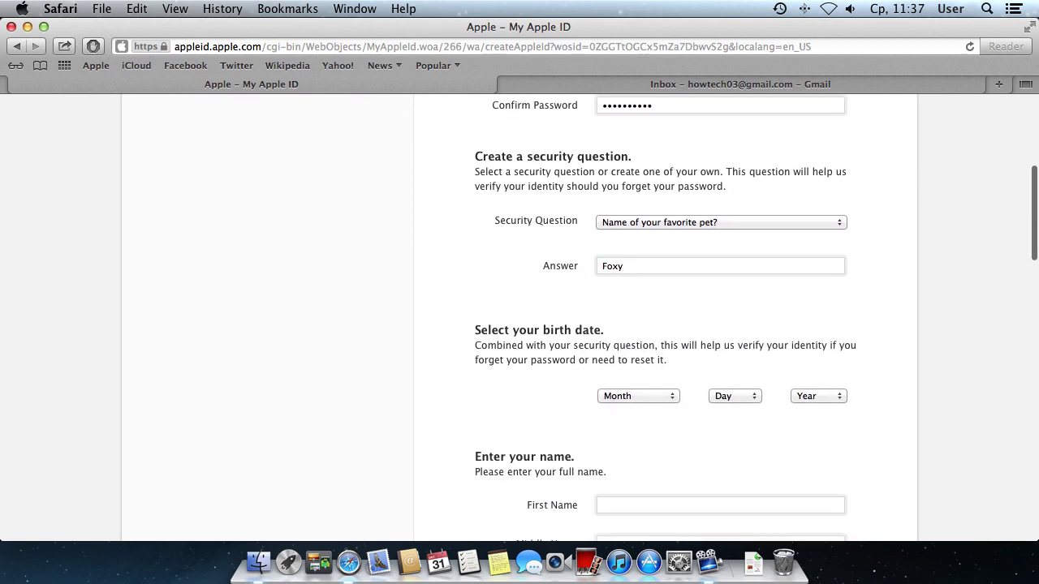
left_click(733, 396)
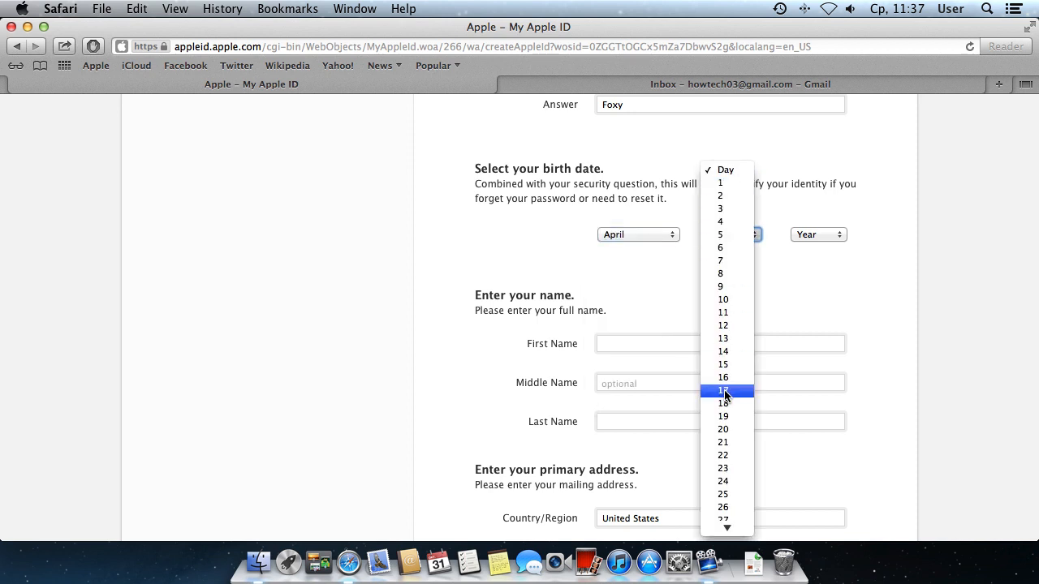
left_click(723, 493)
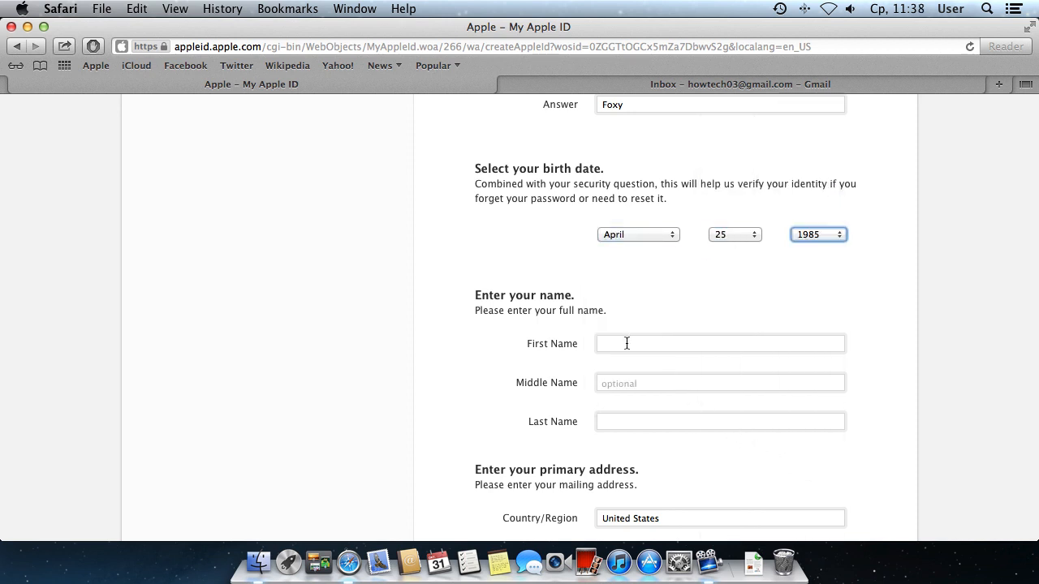
- Fill in the name, roadway address, New York city and state, and zip 1000
type("Mill")
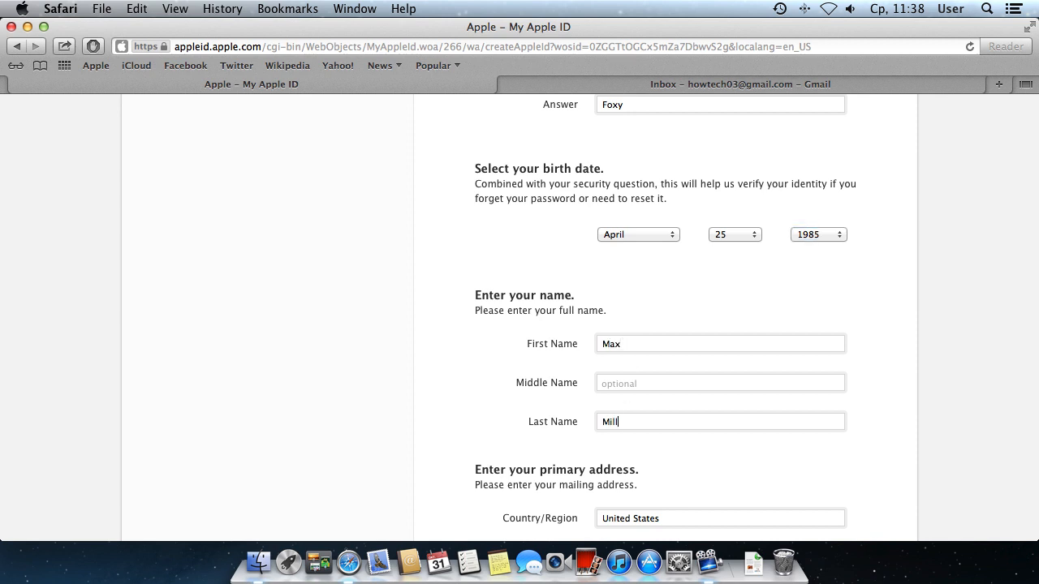
scroll("down", 3)
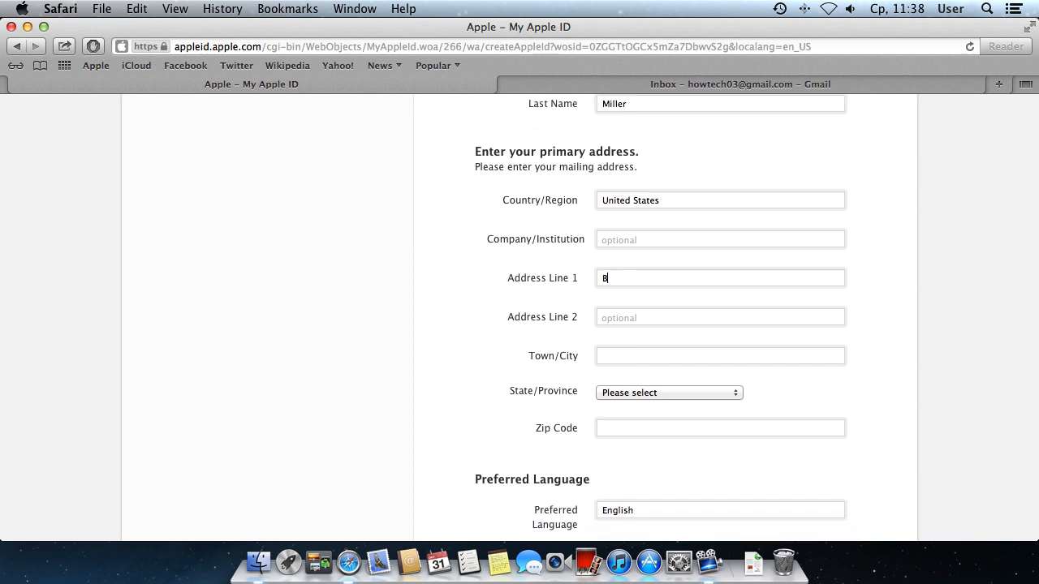
type("roadway")
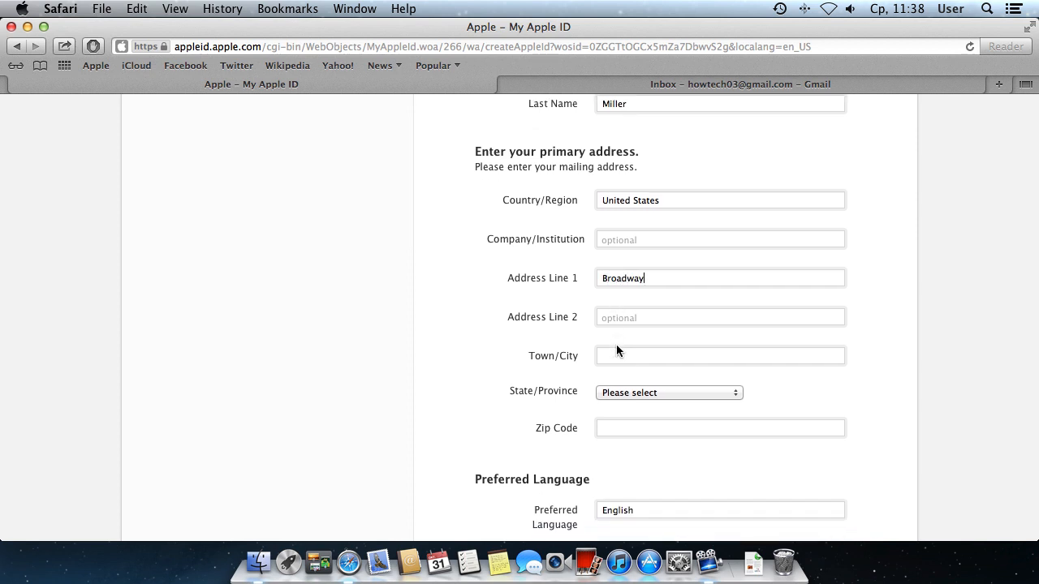
type("New York")
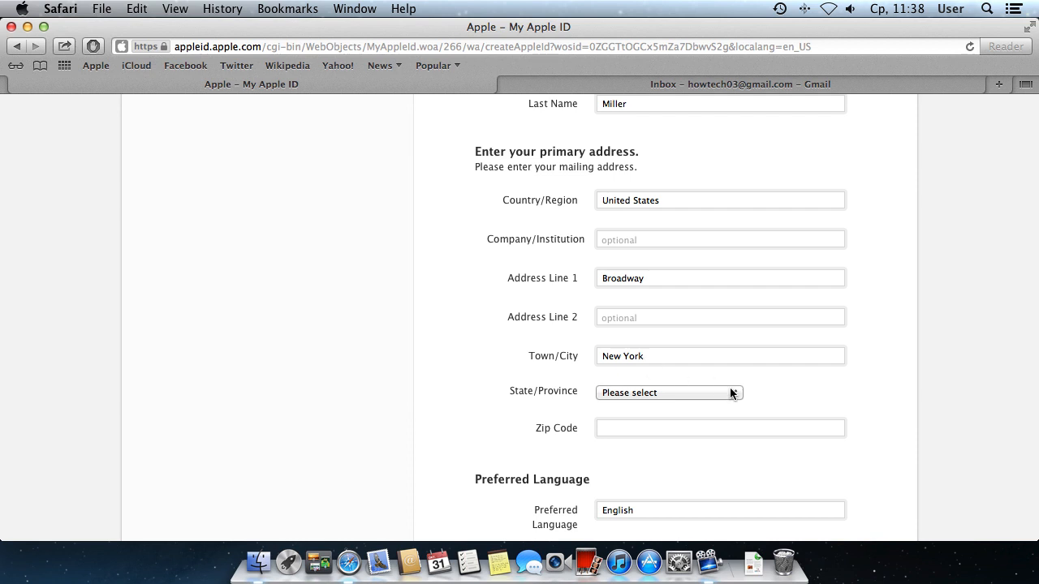
left_click(668, 392)
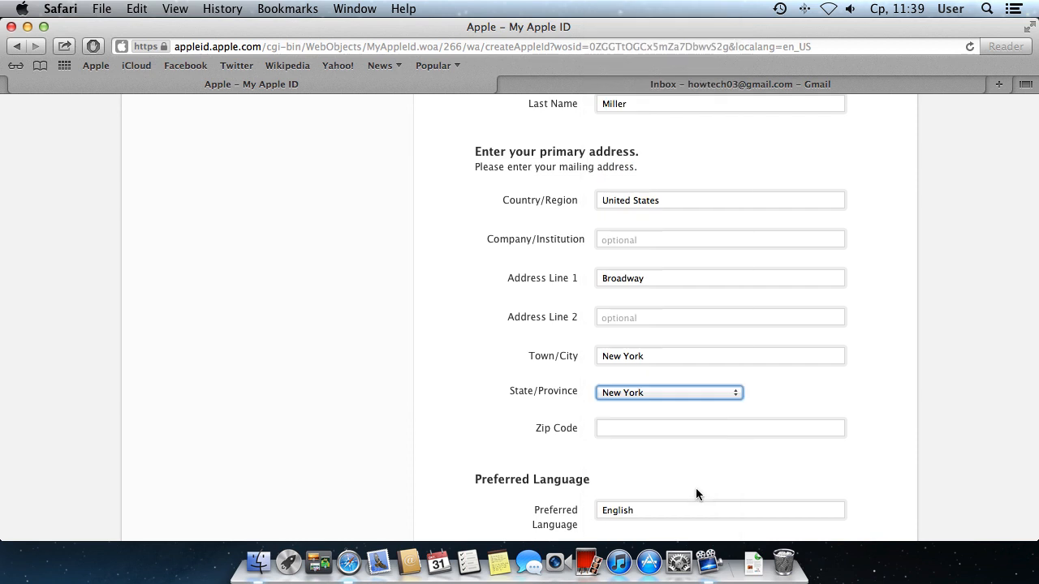
type("1000")
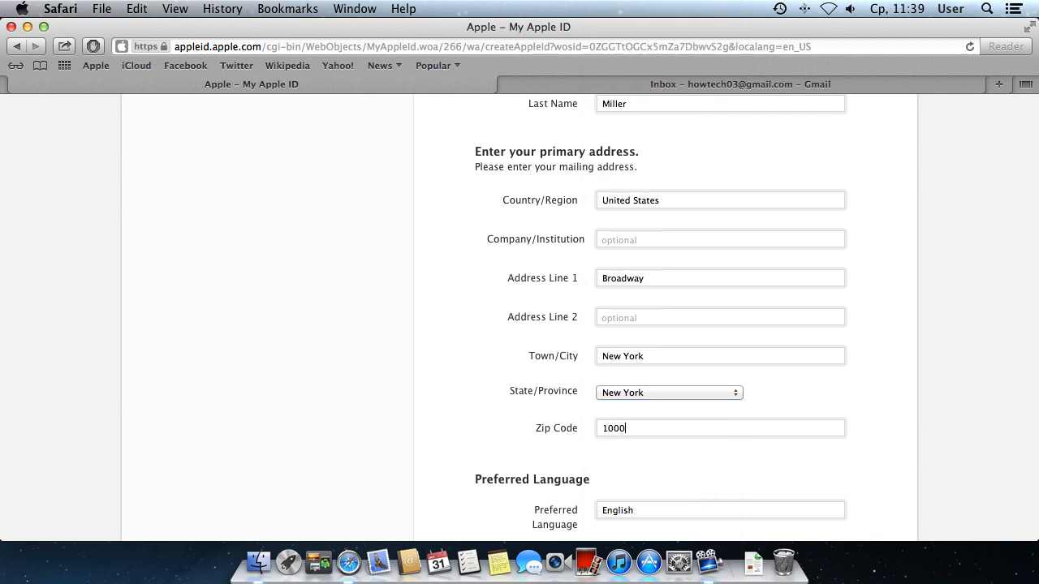
- Enter captcha 535f, accept the terms, and submit the Apple ID form
scroll("down", 3)
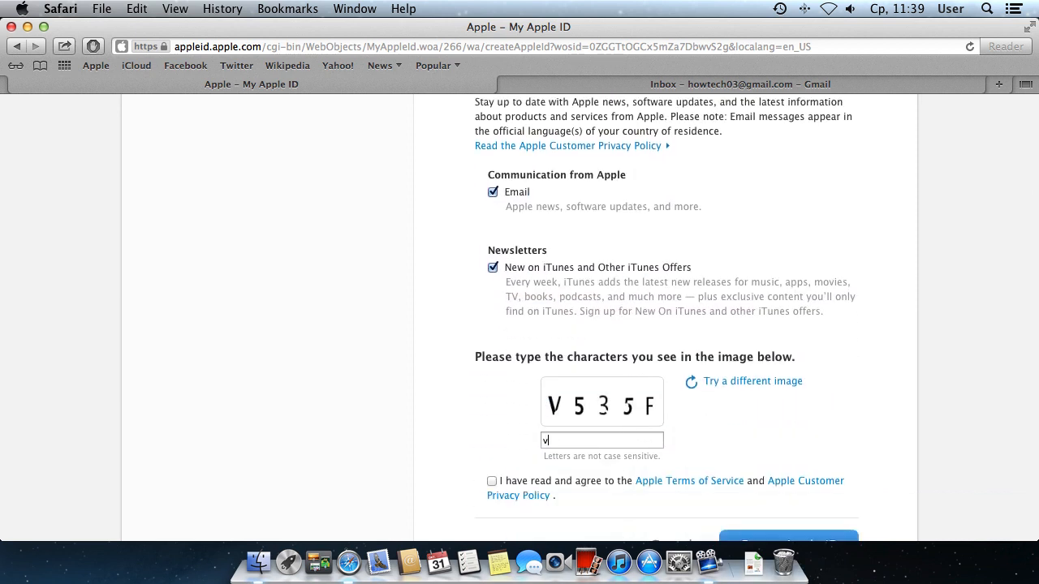
type("535f")
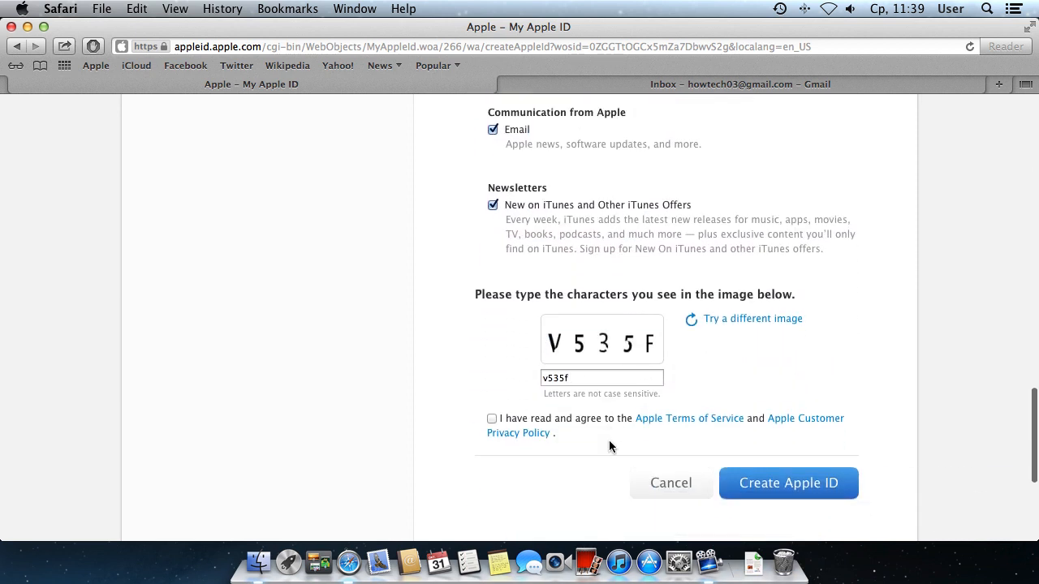
left_click(491, 418)
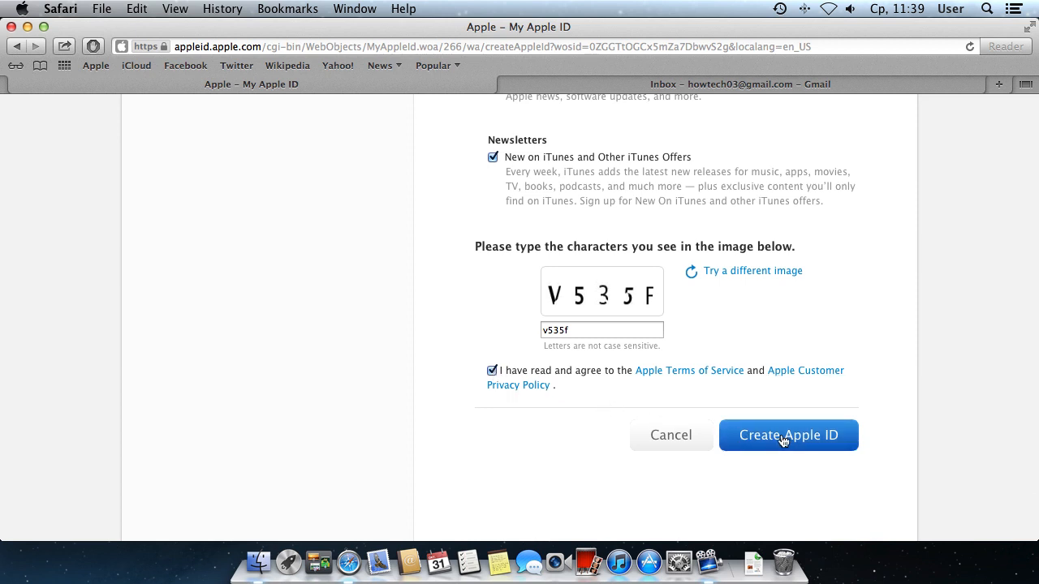
left_click(788, 435)
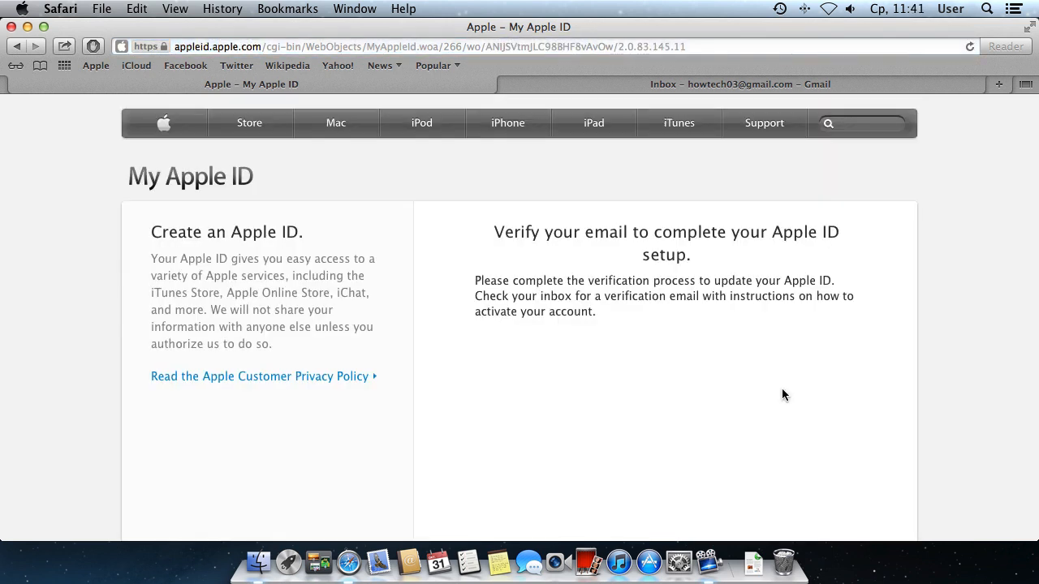
- Open Apple's verification email in Gmail and follow its Verify Now link
left_click(739, 83)
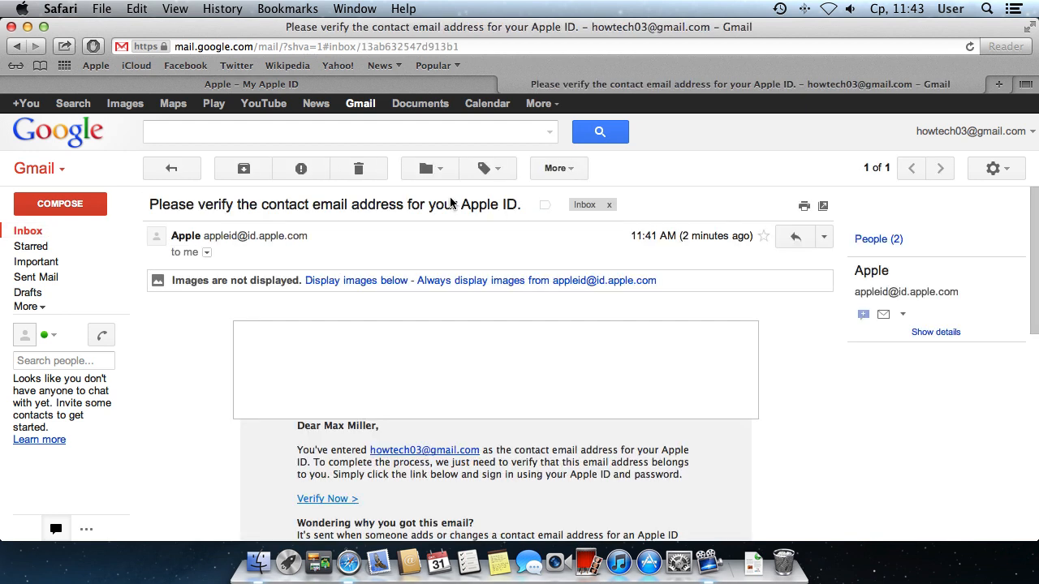
scroll("down", 3)
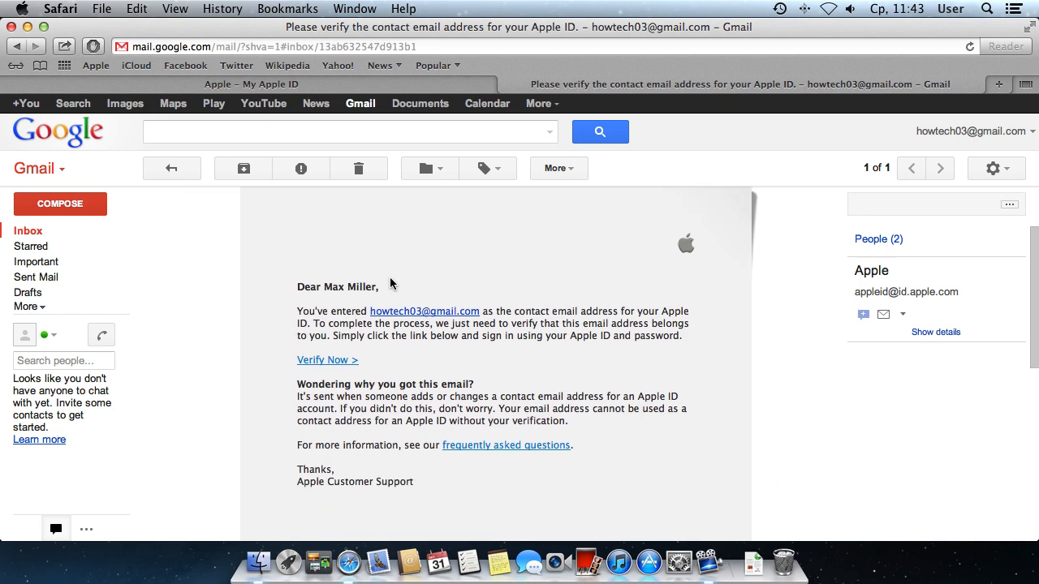
left_click(326, 359)
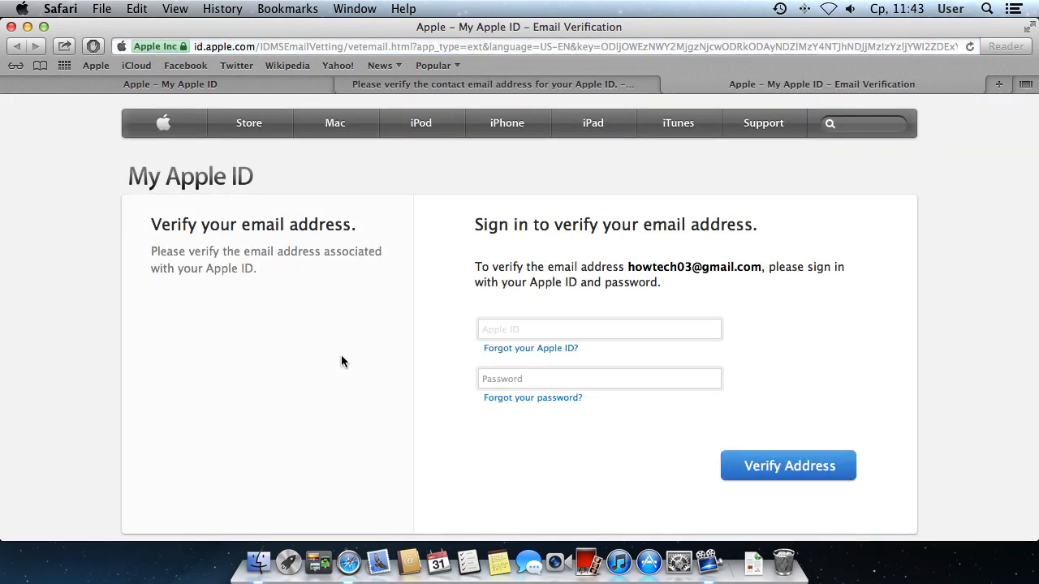
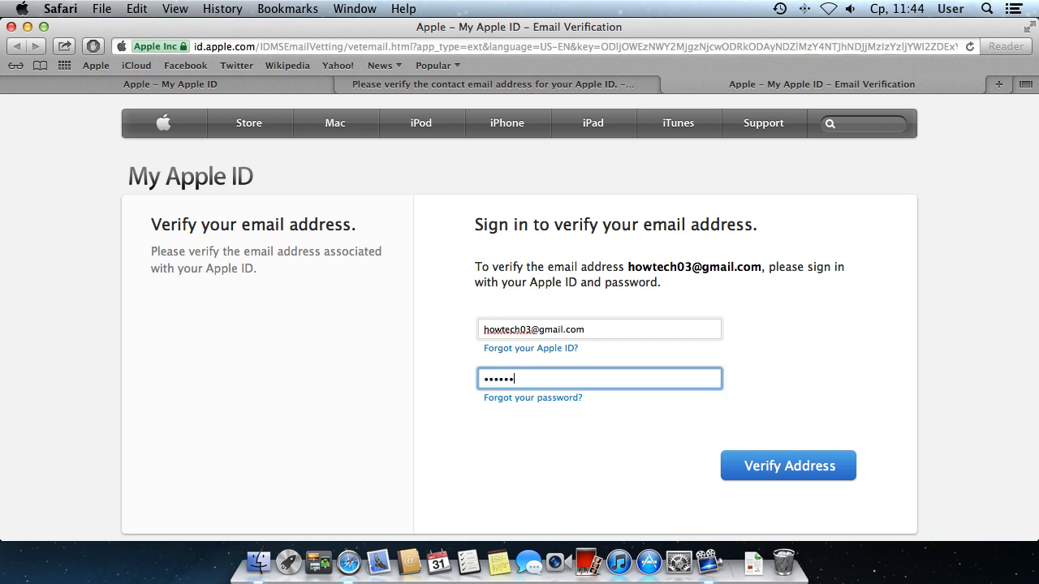
- Sign in as howtech03 to verify the address, then agree to save the password
type("••••")
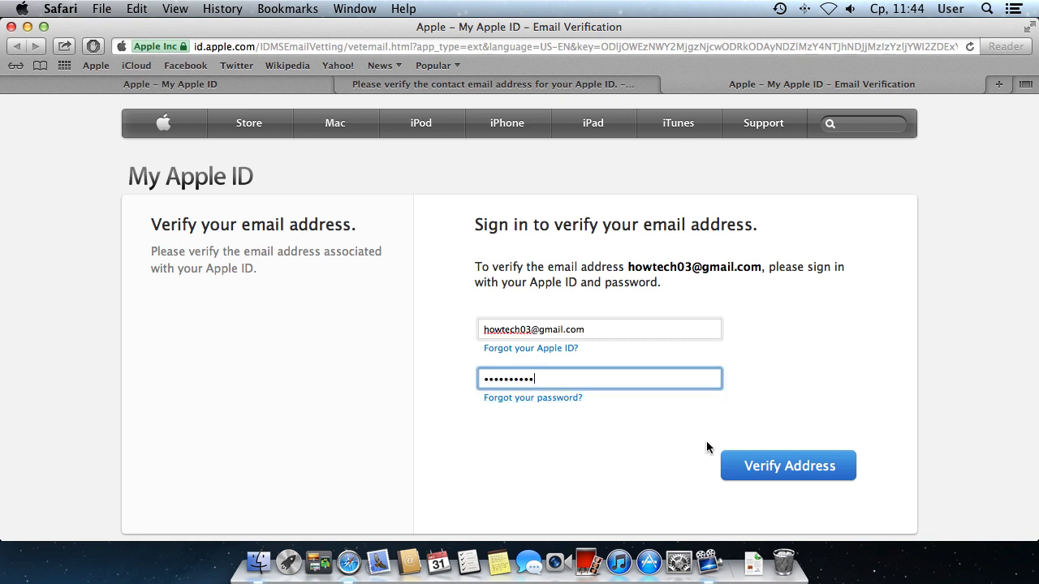
left_click(787, 465)
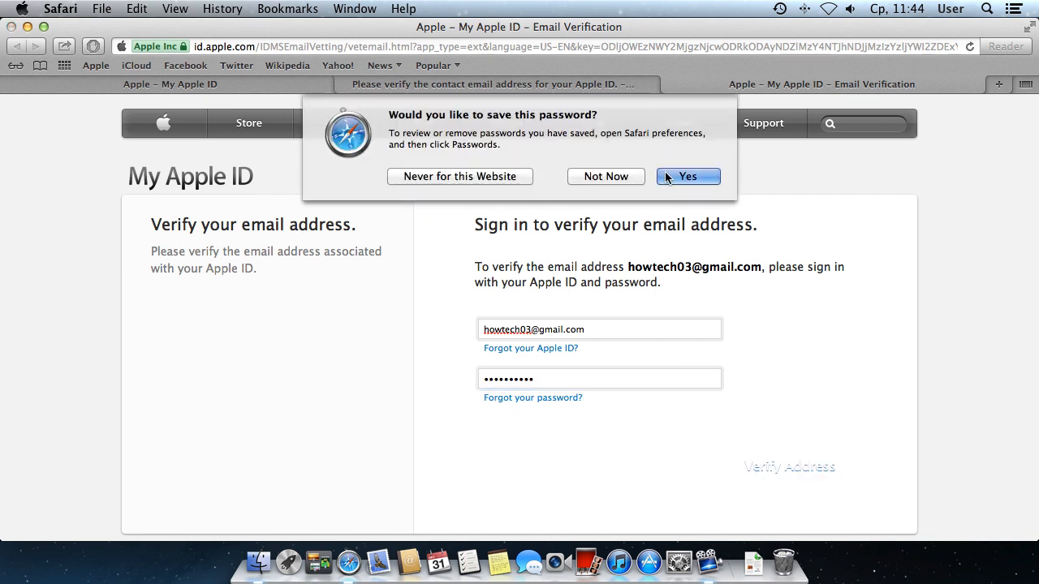
left_click(688, 176)
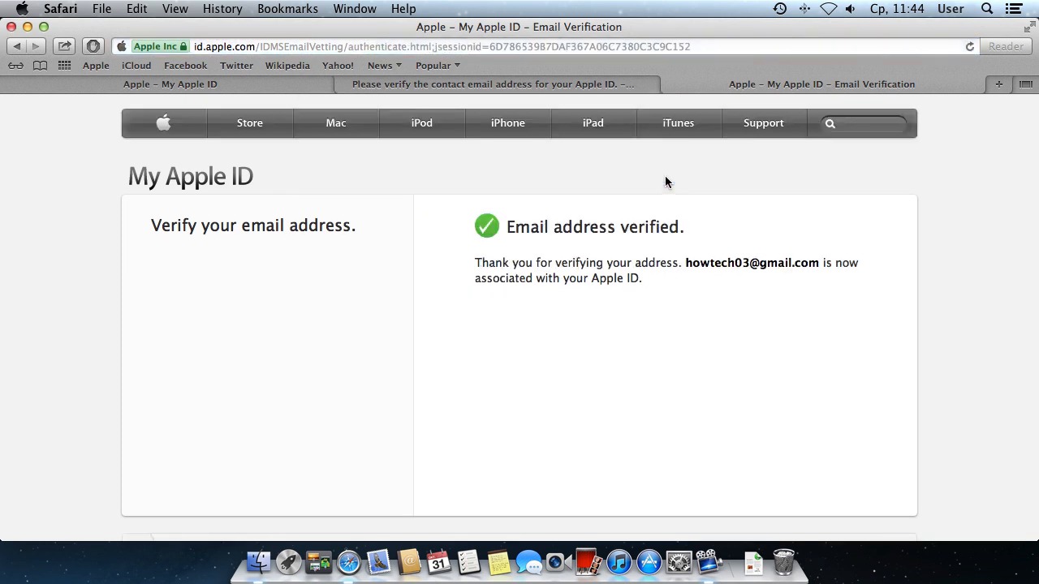